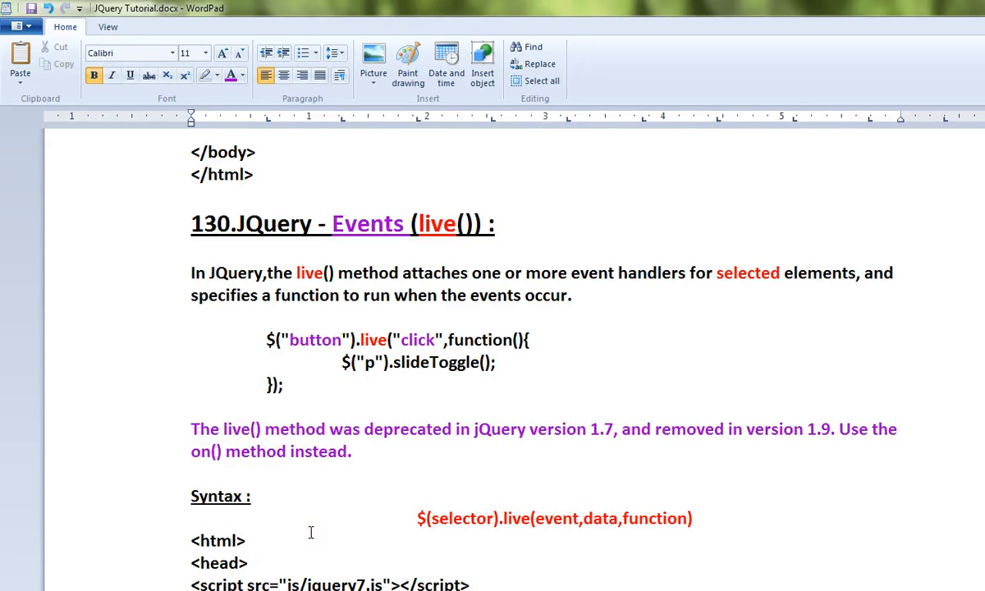
pyautogui.moveTo(261, 286)
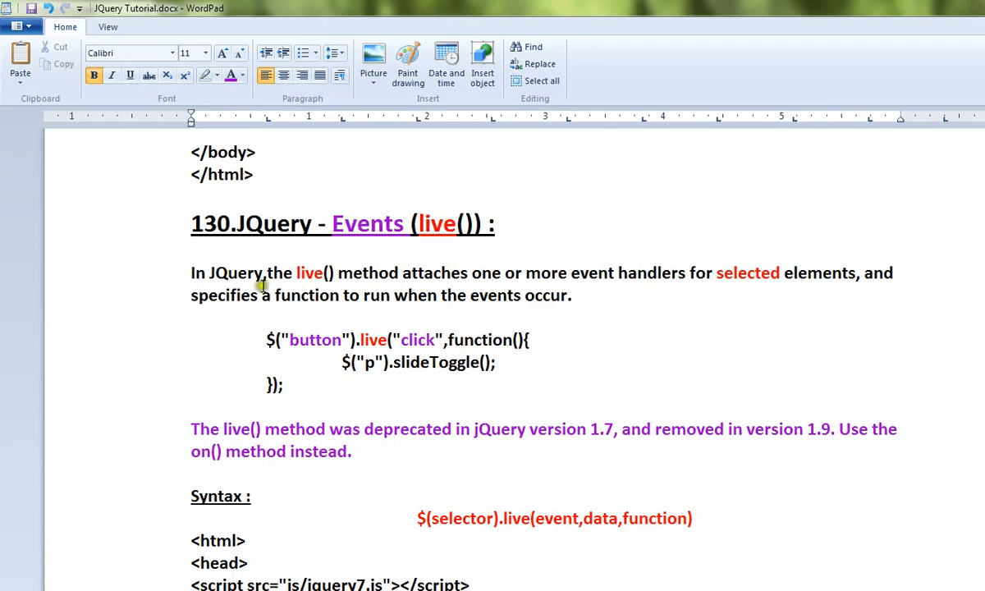
pyautogui.moveTo(437, 309)
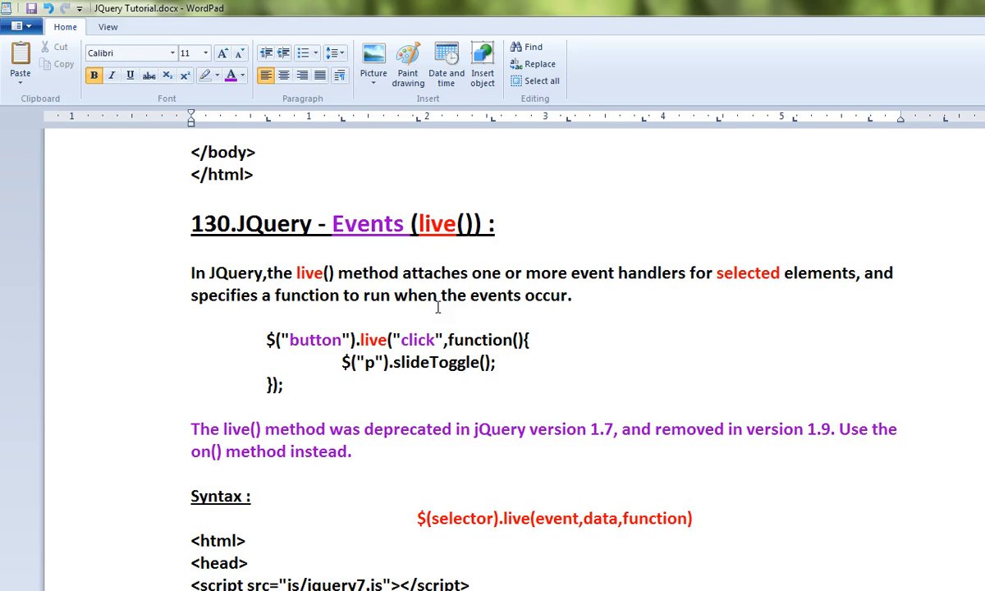
pyautogui.moveTo(353, 353)
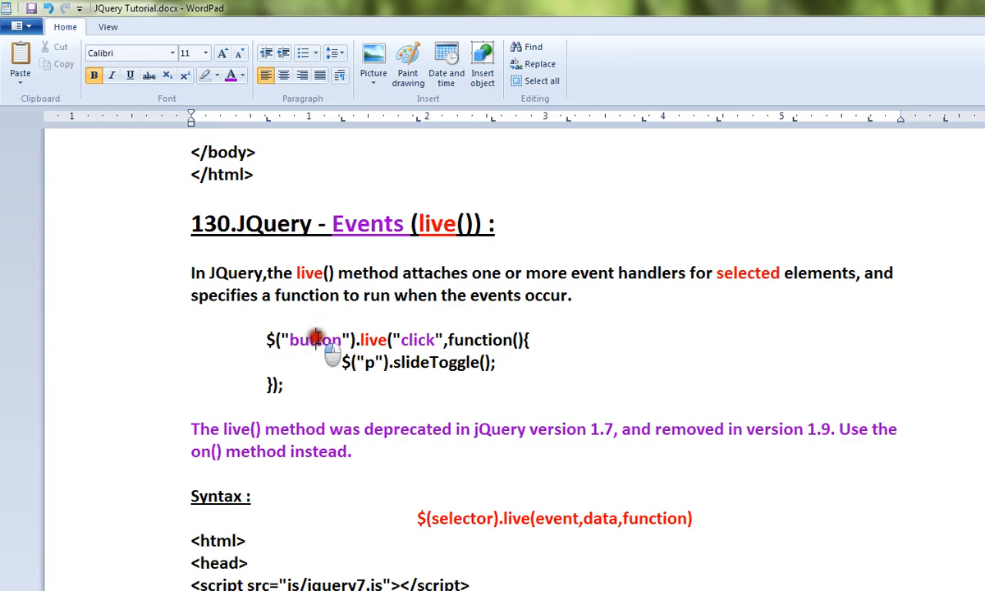
# Highlight the button selector, click event and live method names in the live() example, then clear the emphasis
pyautogui.doubleClick(417, 338)
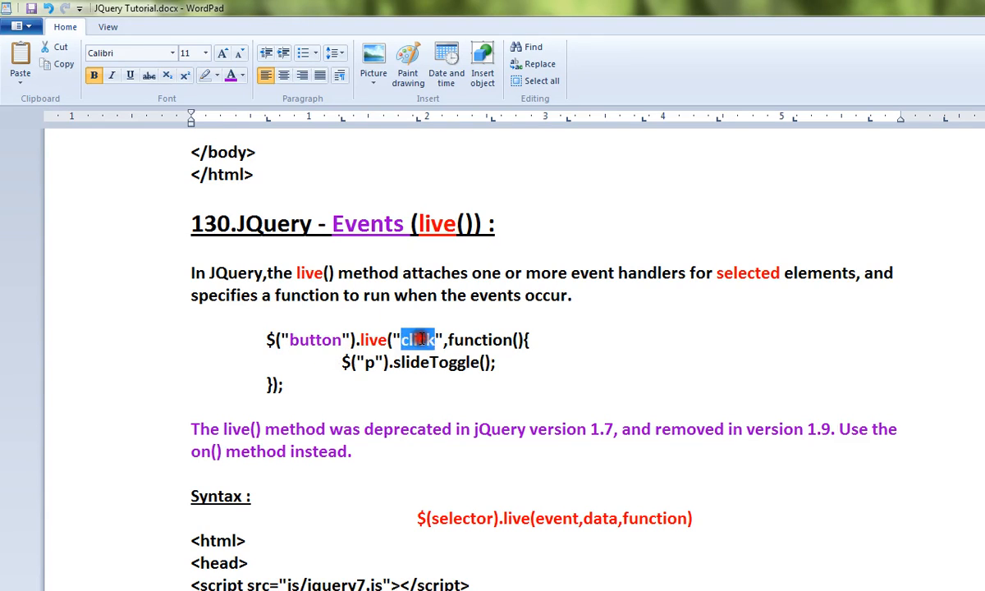
pyautogui.doubleClick(315, 338)
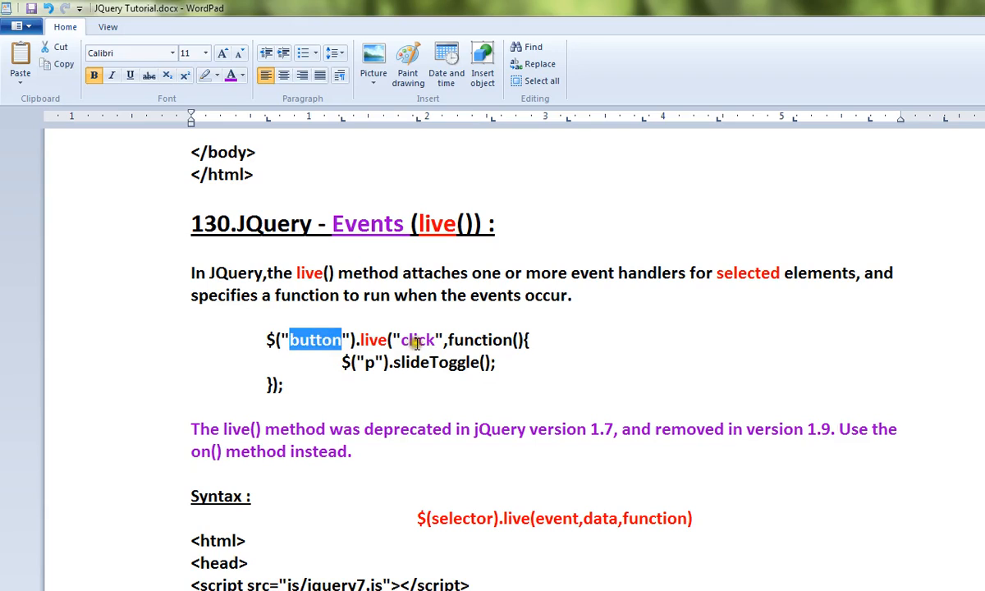
pyautogui.doubleClick(418, 338)
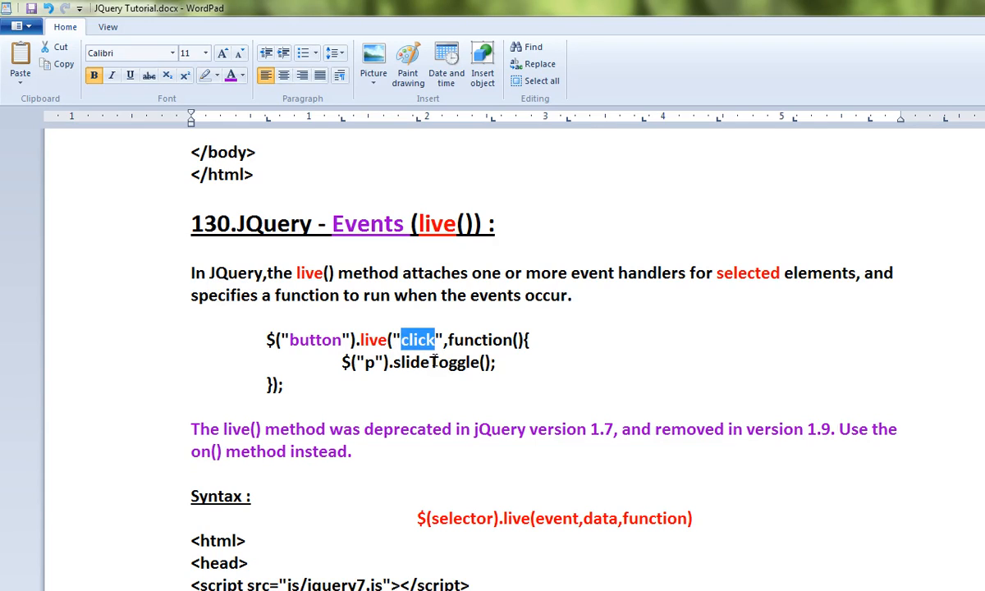
pyautogui.doubleClick(371, 338)
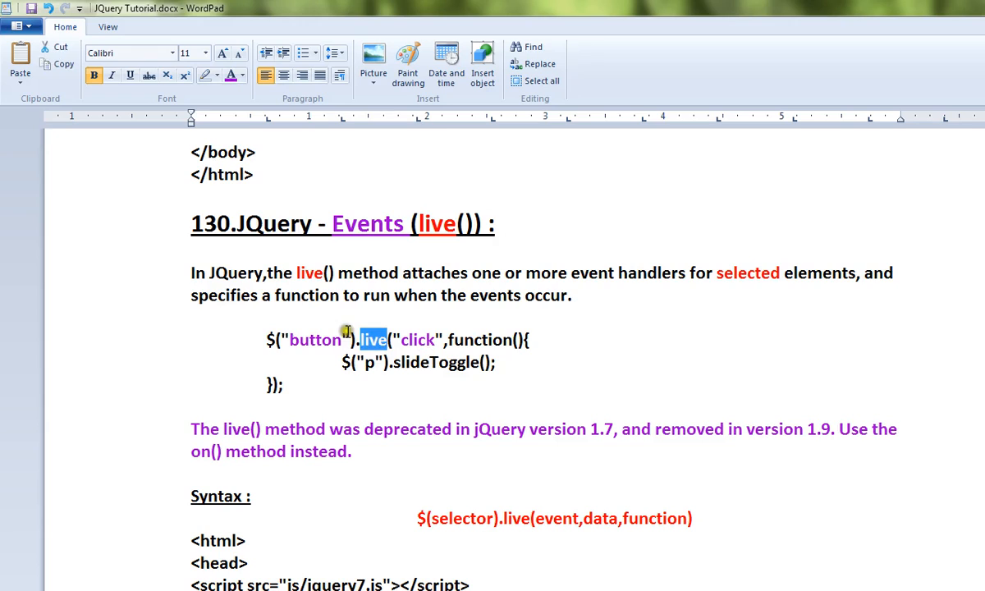
pyautogui.click(533, 371)
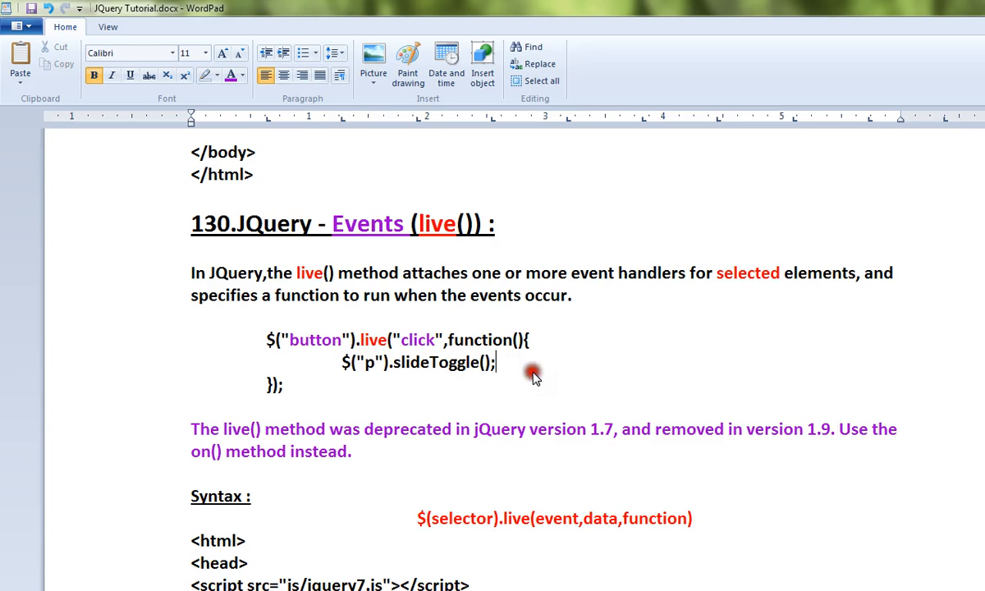
pyautogui.moveTo(379, 467)
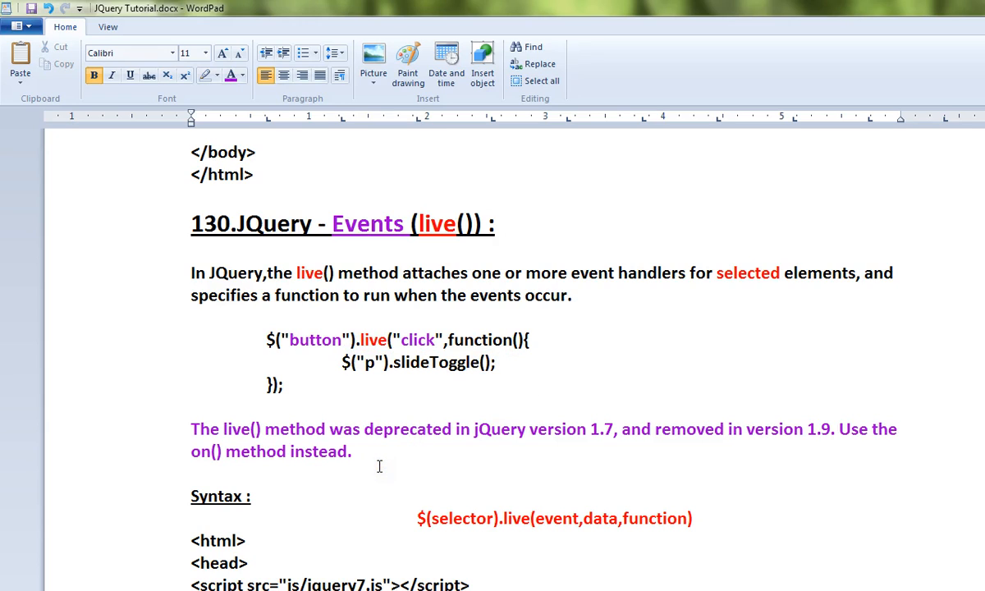
pyautogui.moveTo(585, 440)
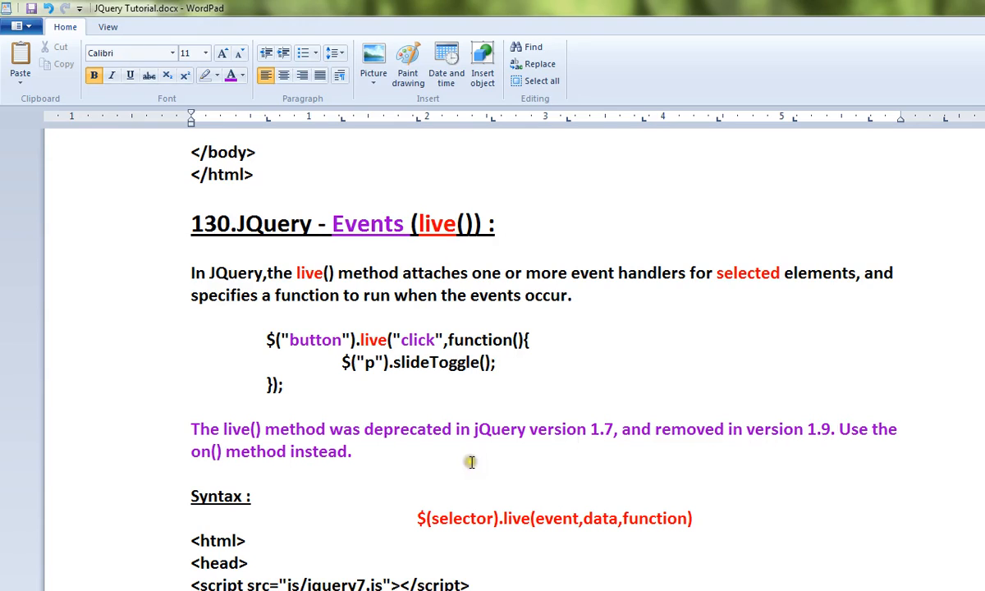
# Highlight the replacement on() method, live in the syntax line and demo script, and the slideToggle statement
pyautogui.doubleClick(200, 450)
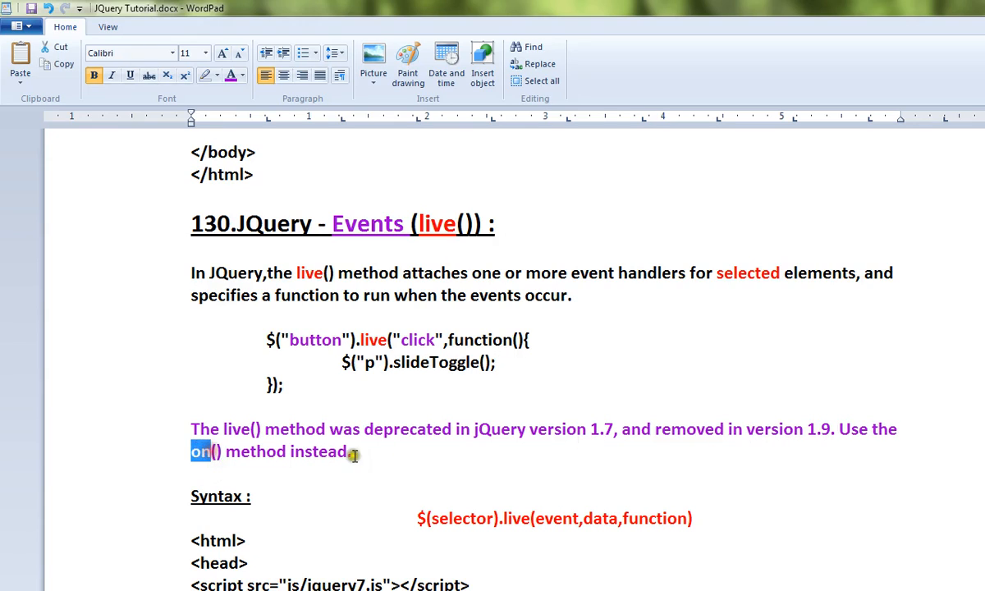
pyautogui.doubleClick(516, 519)
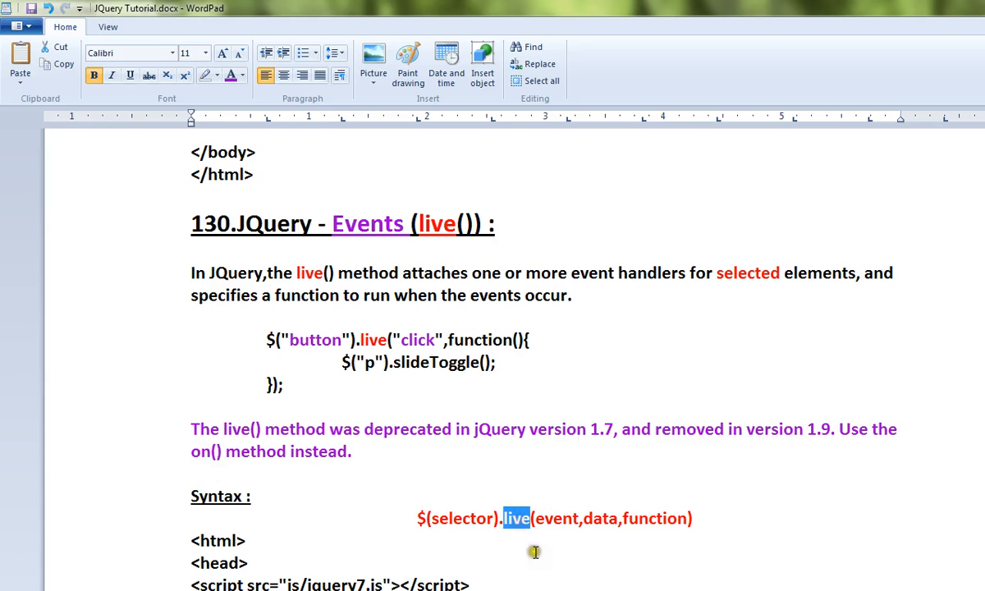
pyautogui.scroll(-3)
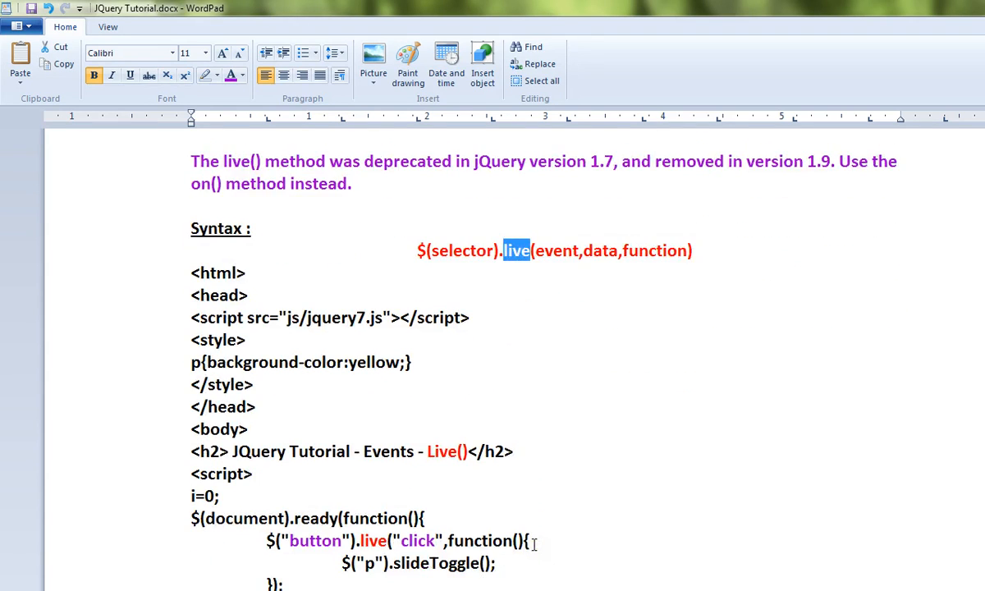
pyautogui.scroll(-3)
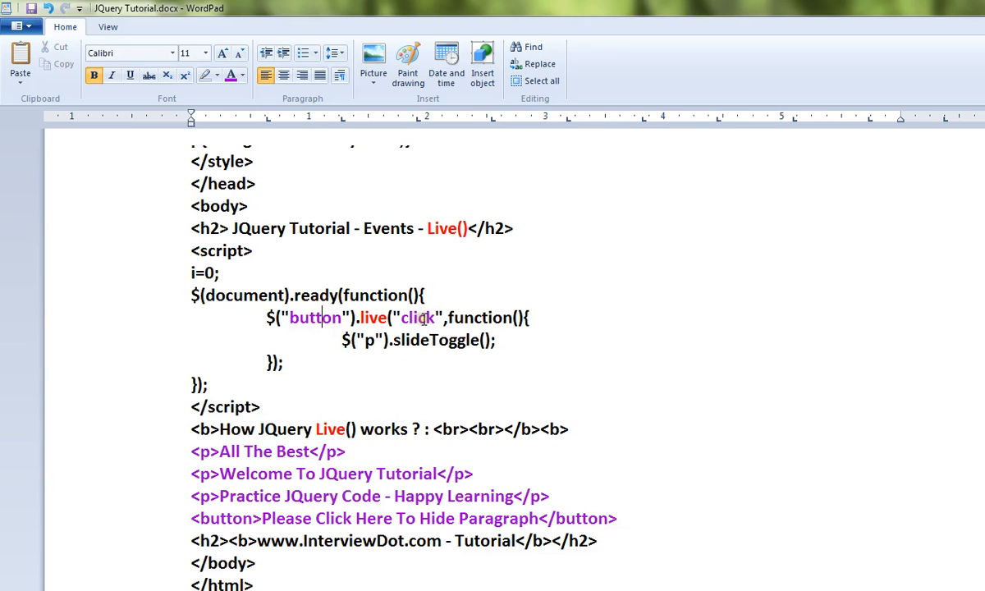
pyautogui.doubleClick(371, 319)
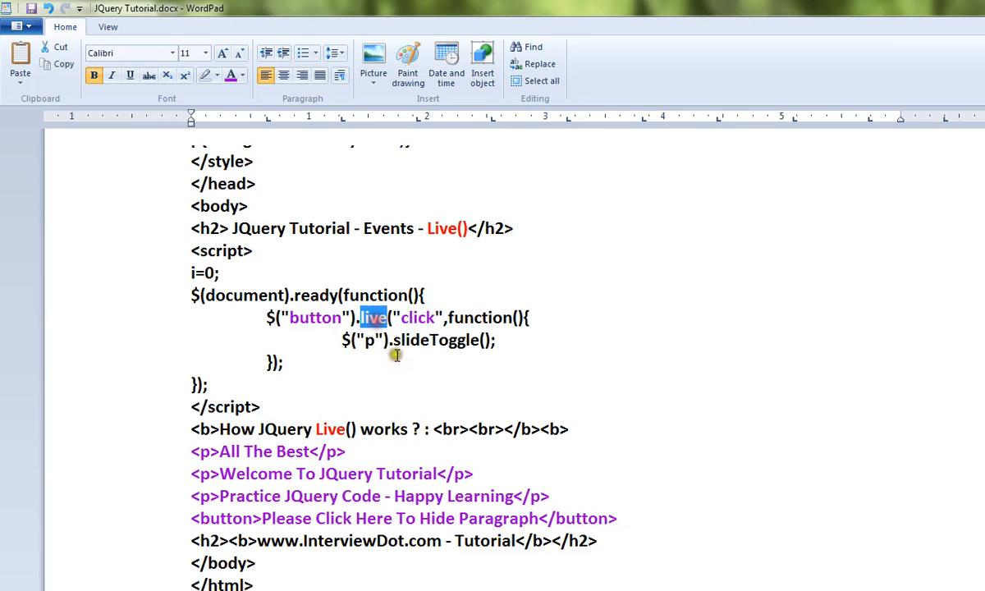
pyautogui.moveTo(368, 354)
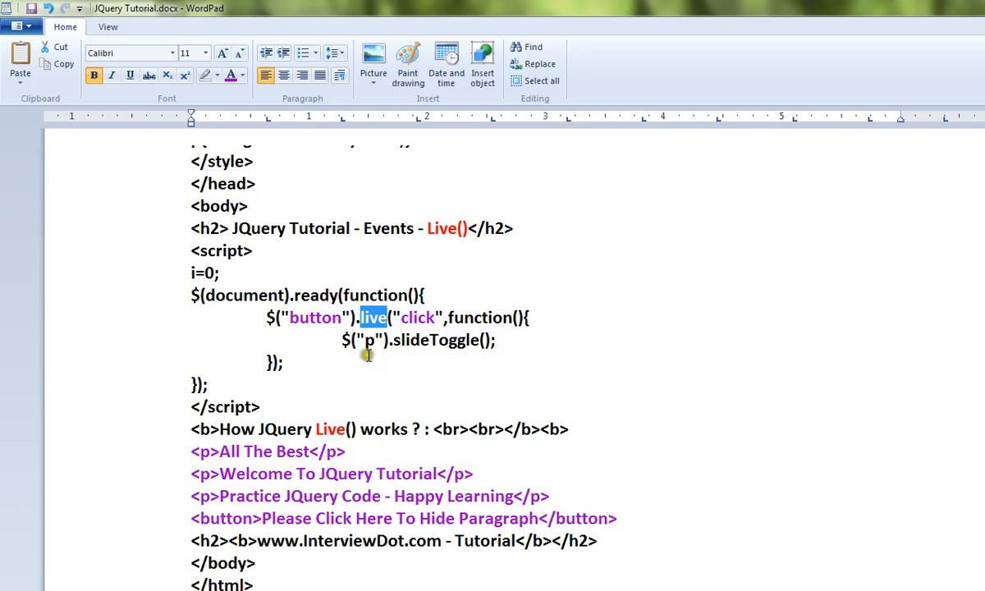
pyautogui.moveTo(341, 340); pyautogui.dragTo(490, 340)
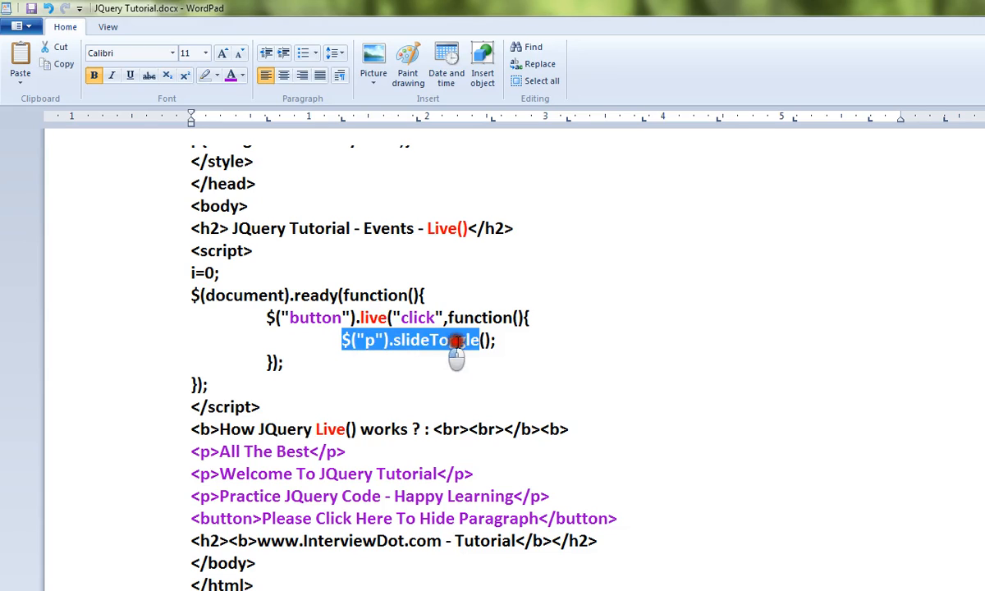
pyautogui.moveTo(378, 457)
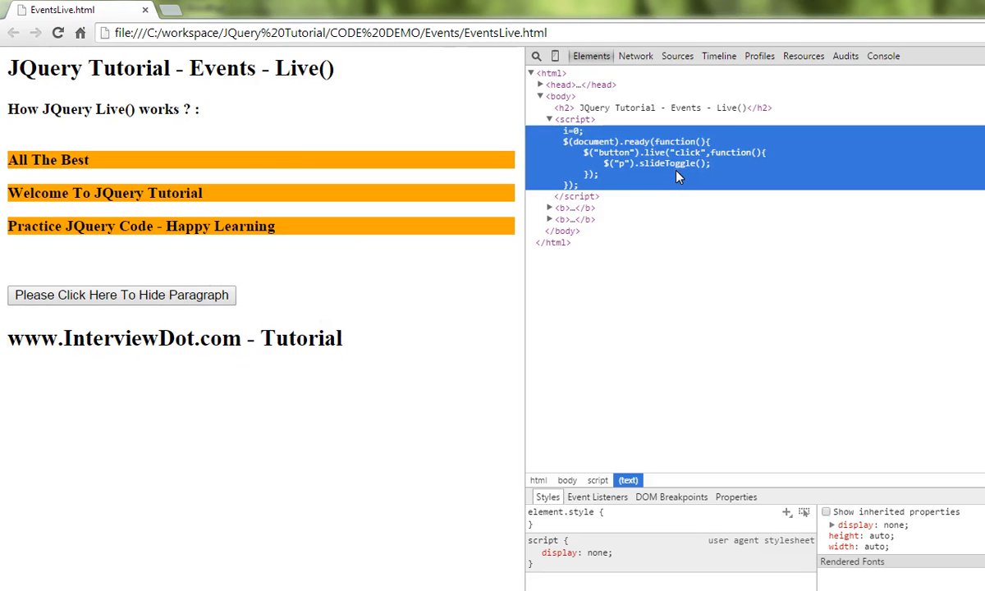
pyautogui.moveTo(632, 135)
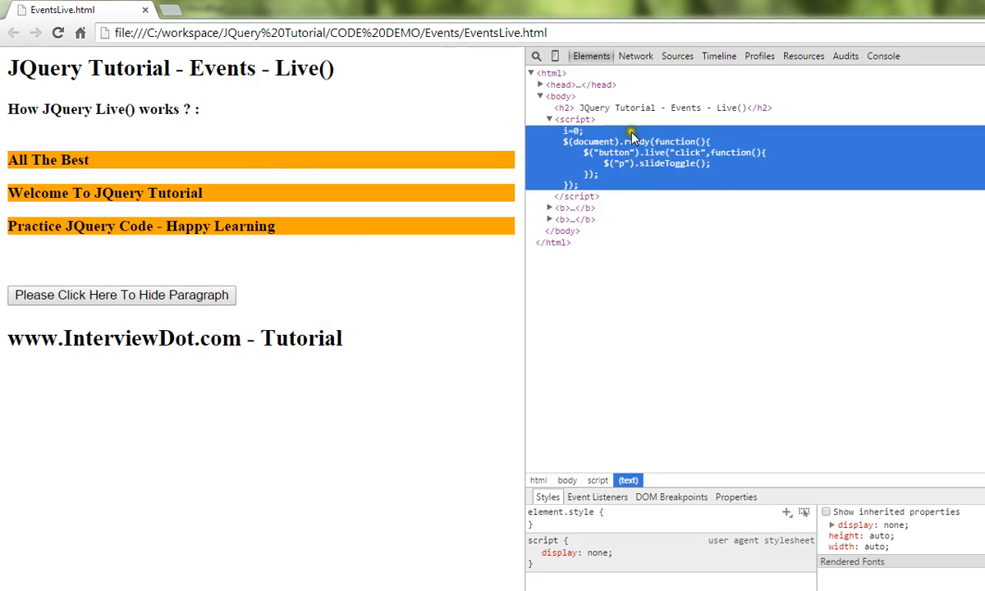
pyautogui.moveTo(289, 286)
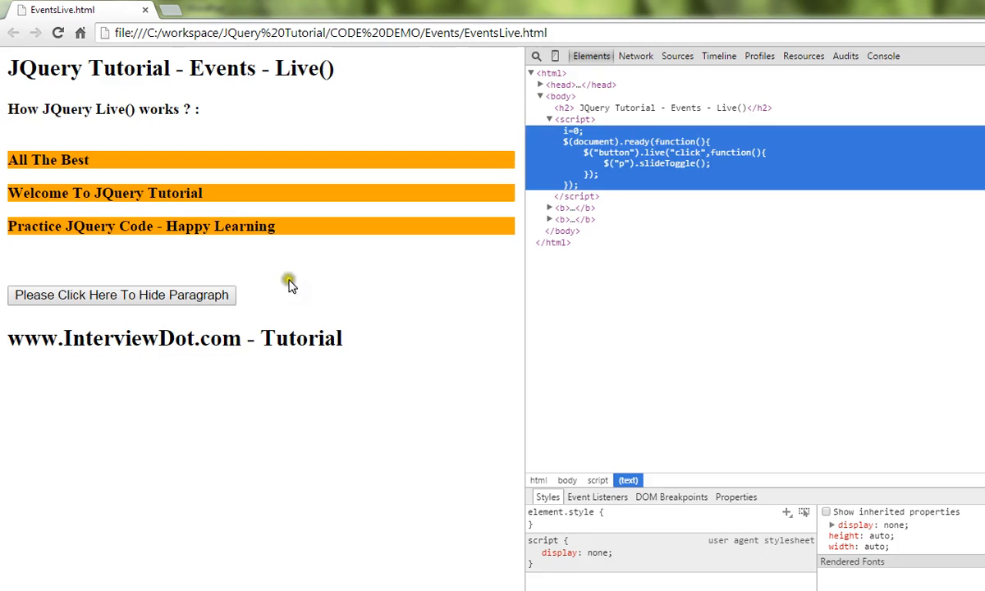
# Hide the three yellow paragraphs on the demo page with 'Please Click Here To Hide Paragraph'
pyautogui.click(121, 296)
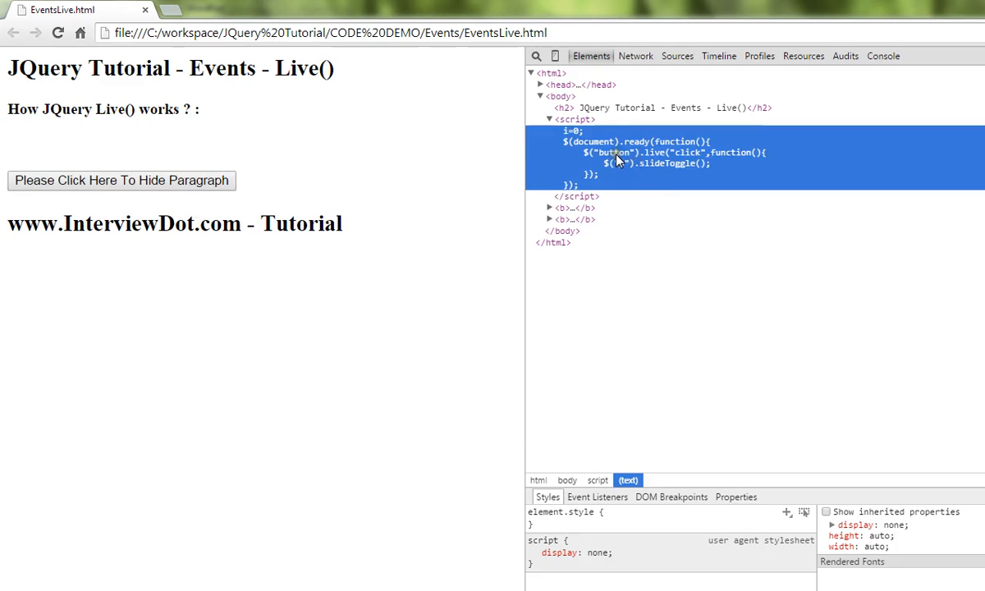
pyautogui.moveTo(705, 161)
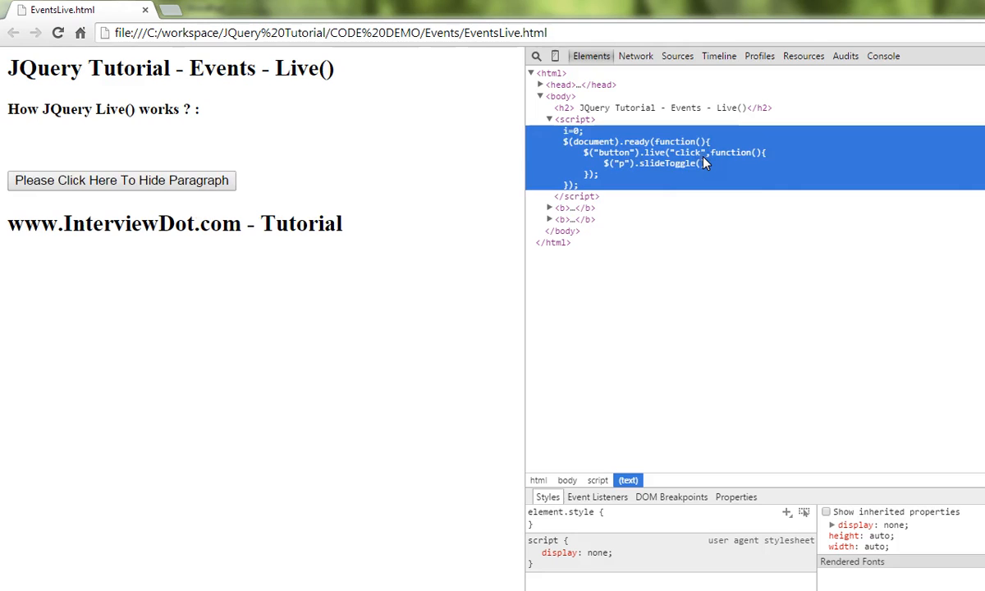
pyautogui.moveTo(660, 172)
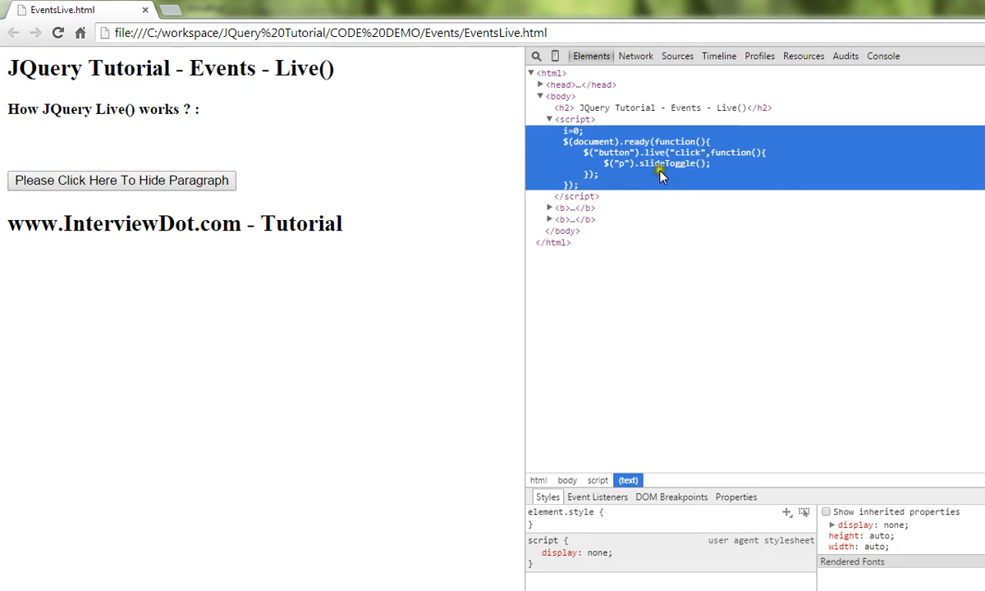